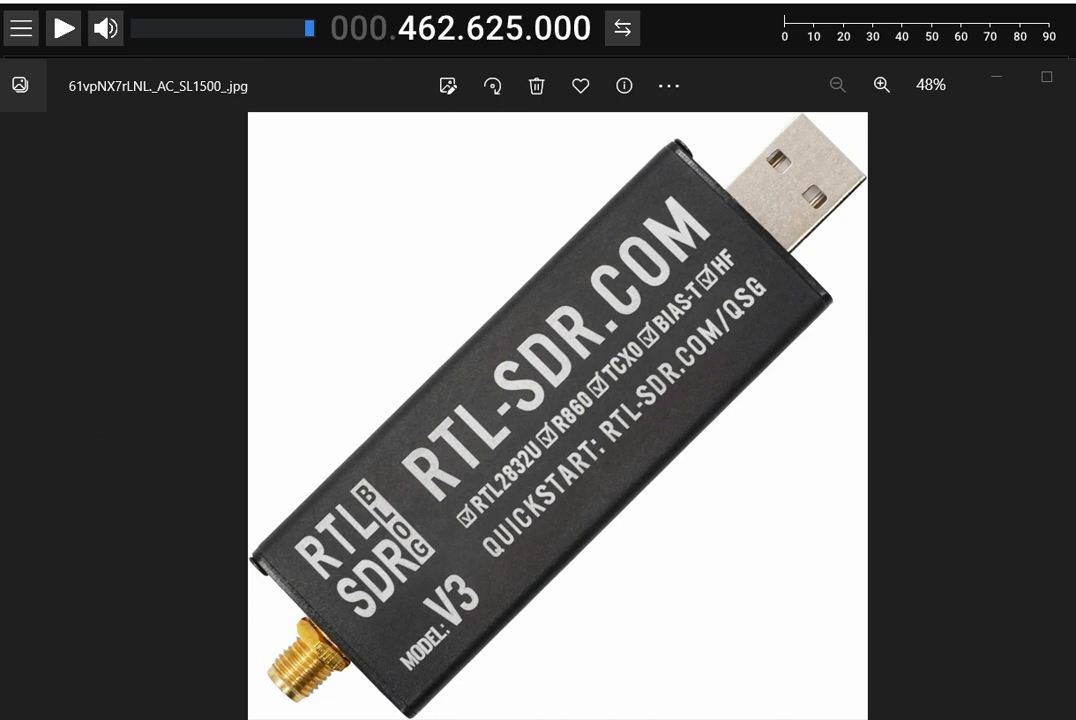
pyautogui.moveTo(788, 108)
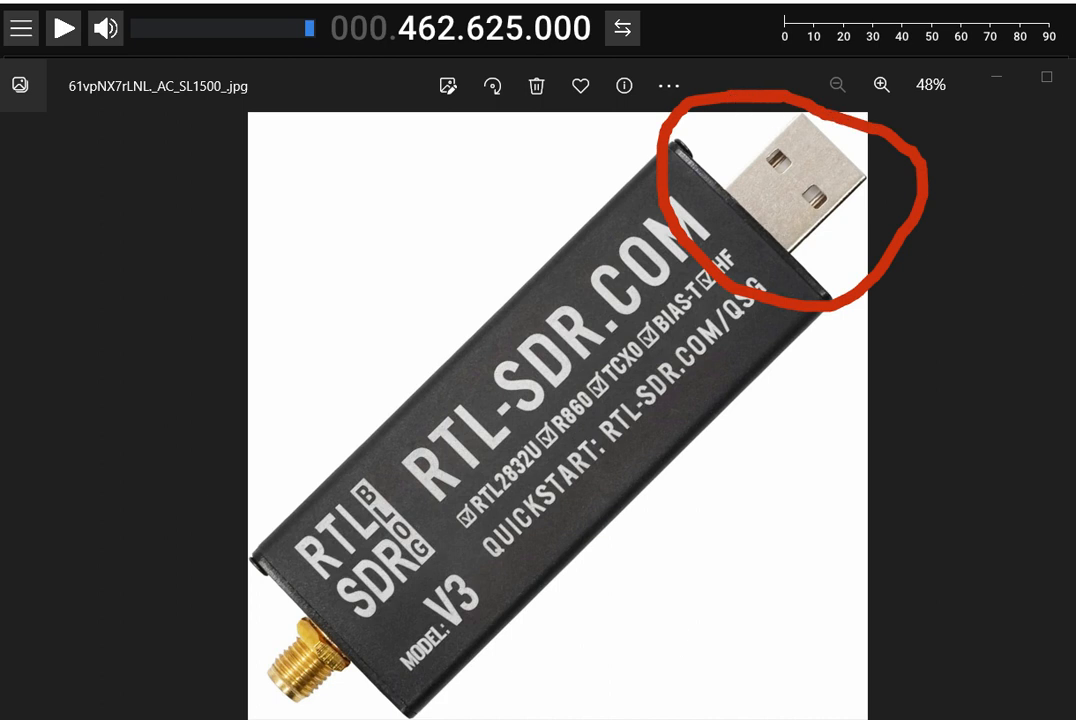
# Circle the RTL-SDR V3 dongle's USB plug in red on the photo
pyautogui.moveTo(300, 580); pyautogui.dragTo(230, 710)
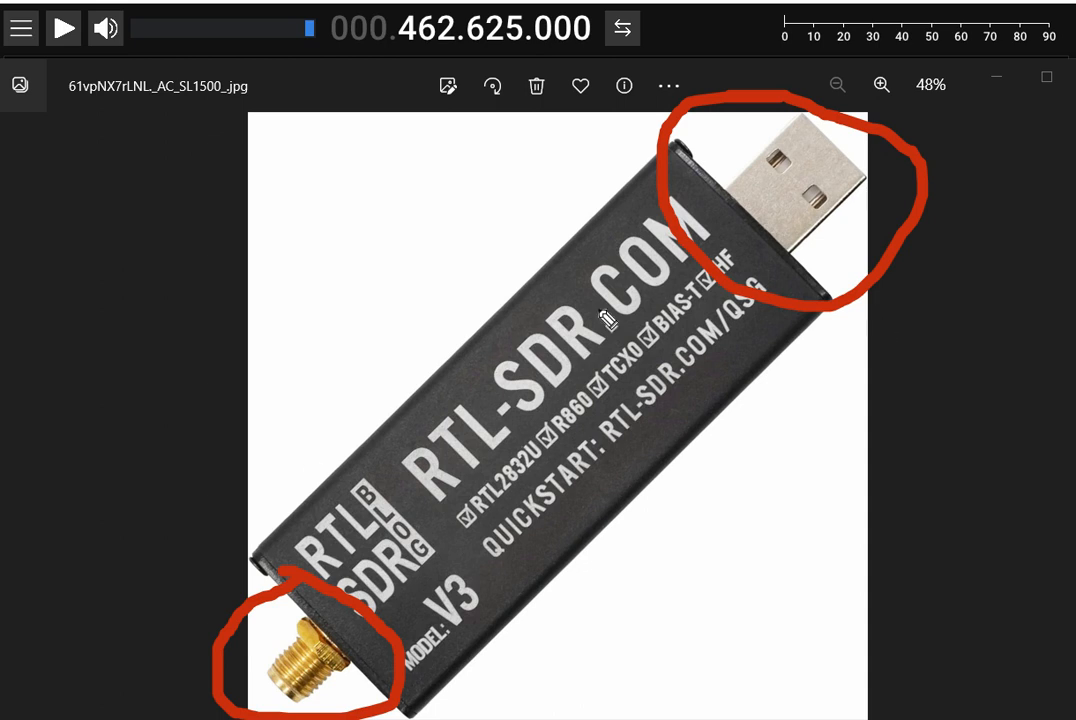
pyautogui.moveTo(494, 288)
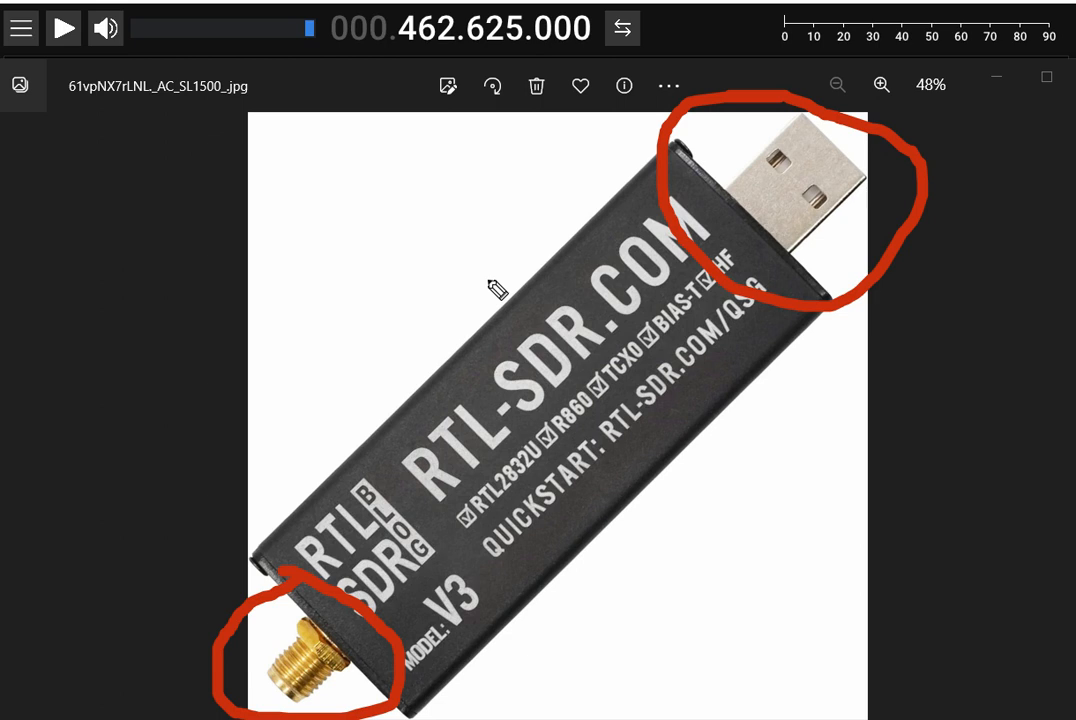
pyautogui.moveTo(484, 294)
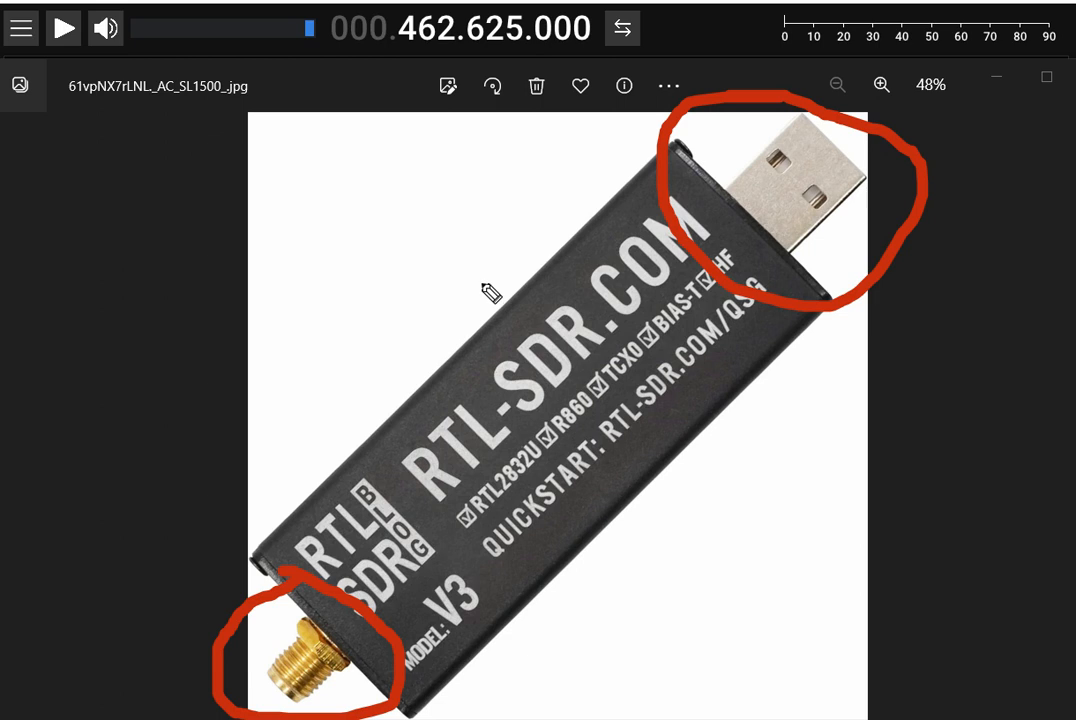
pyautogui.moveTo(376, 442)
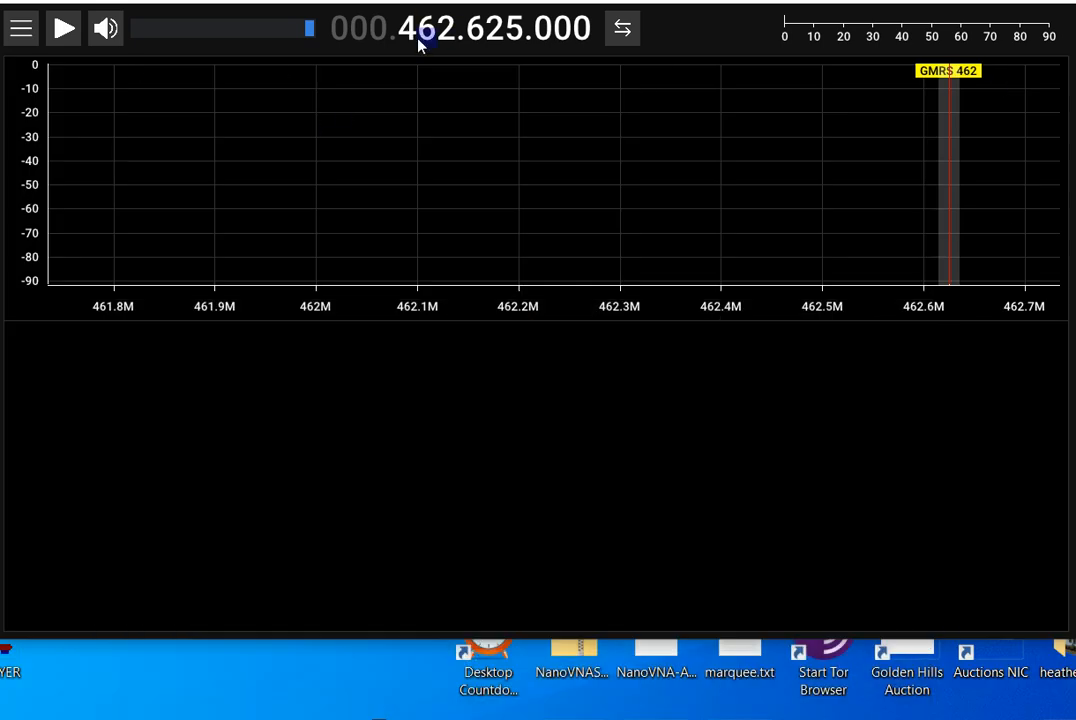
pyautogui.moveTo(756, 280)
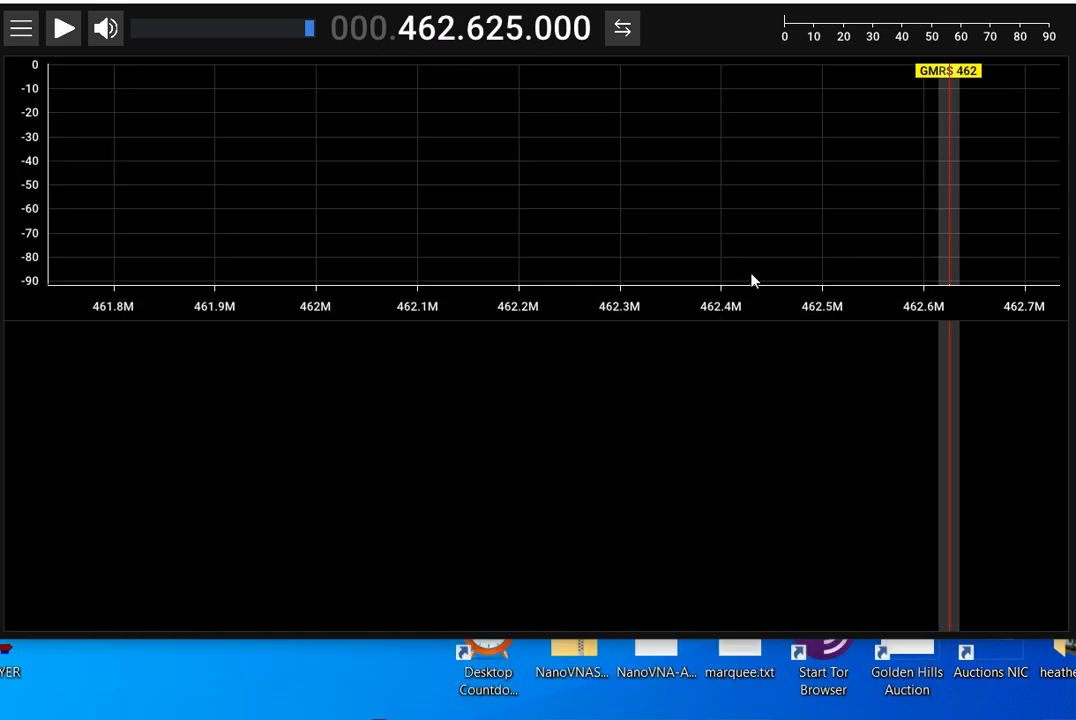
pyautogui.moveTo(560, 532)
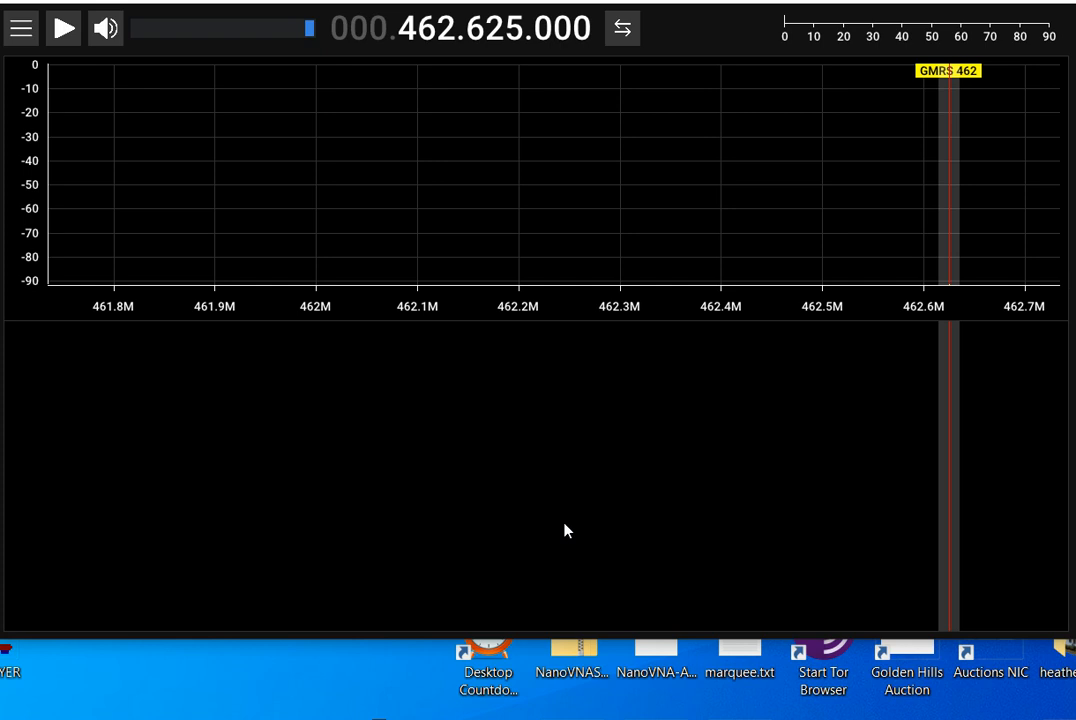
pyautogui.moveTo(238, 120)
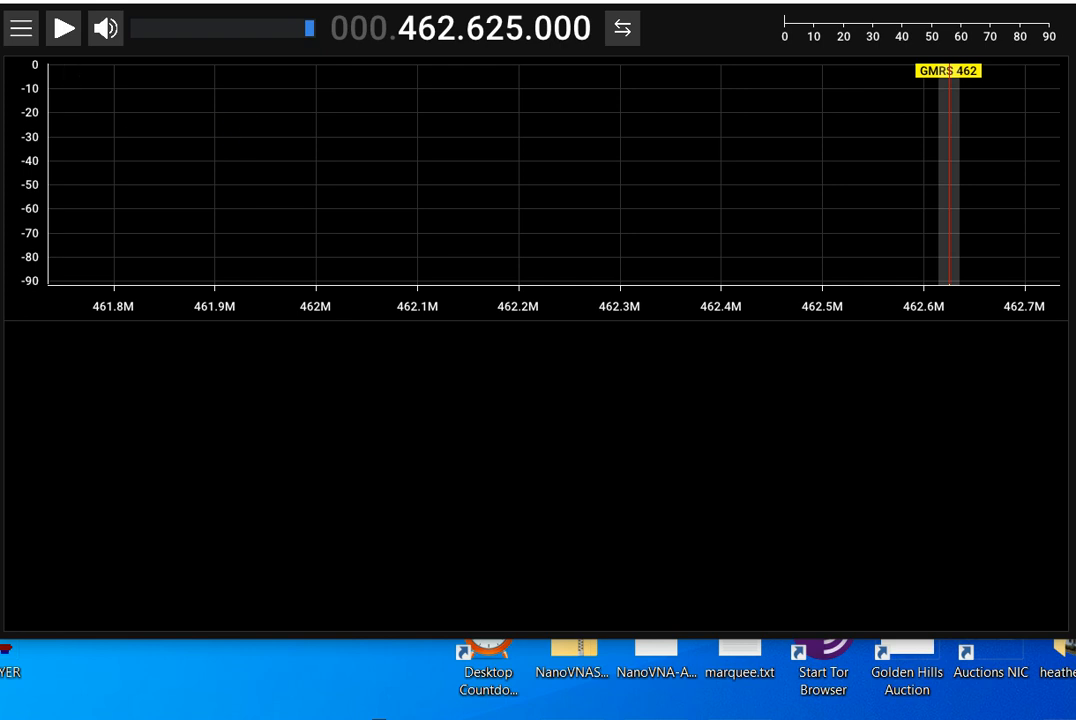
pyautogui.moveTo(58, 58)
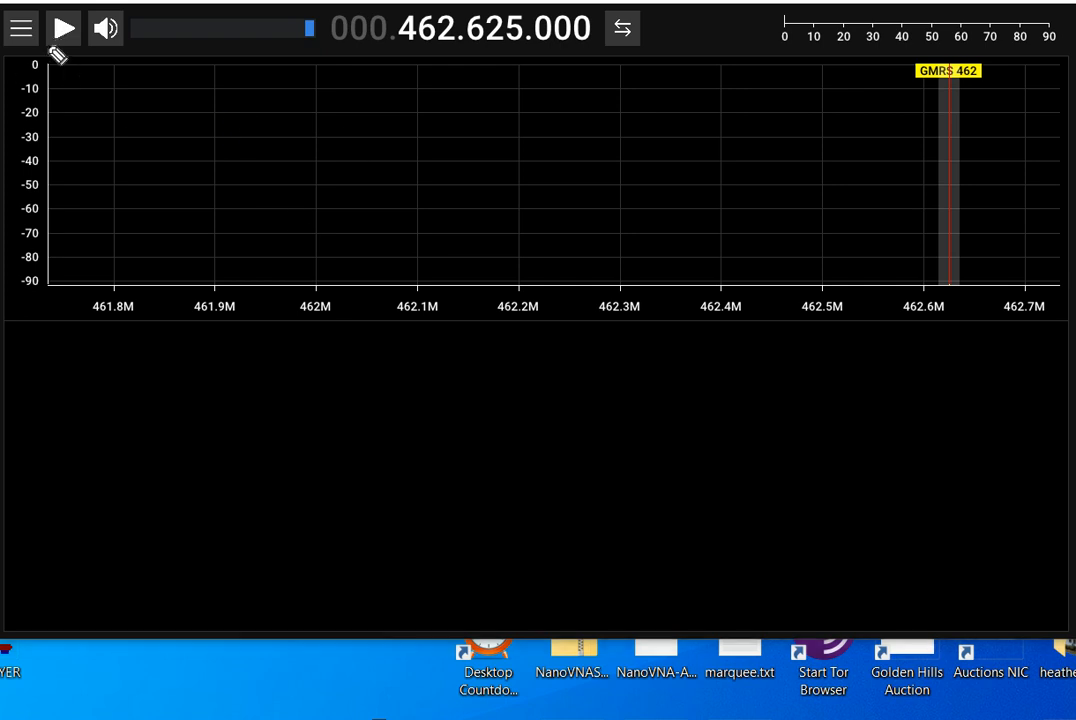
# Sketch a red trace along the -80 dB noise floor rising to a peak at the GMRS 462.625 MHz marker
pyautogui.moveTo(60, 80); pyautogui.dragTo(60, 280)
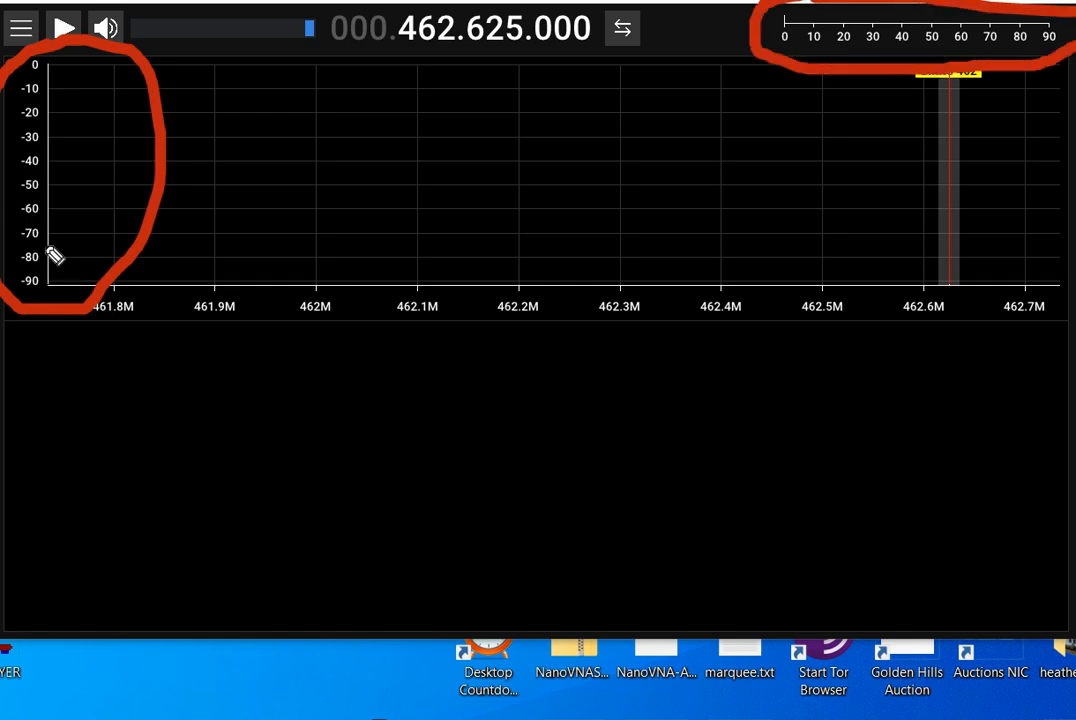
pyautogui.moveTo(56, 256); pyautogui.dragTo(558, 260)
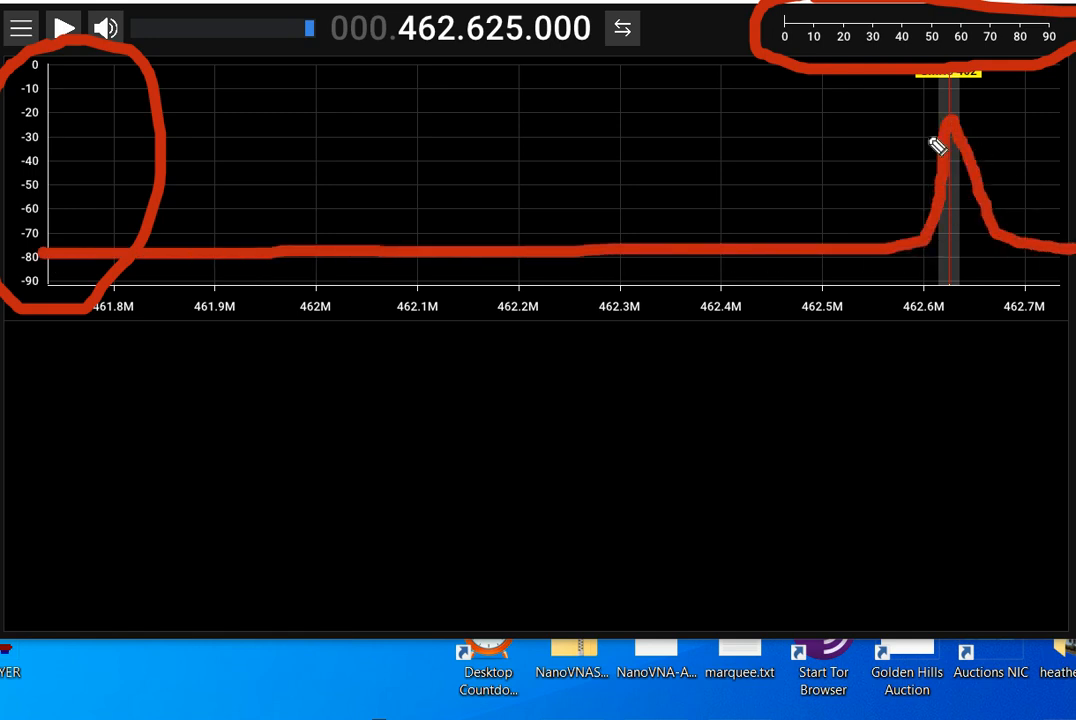
pyautogui.moveTo(952, 124)
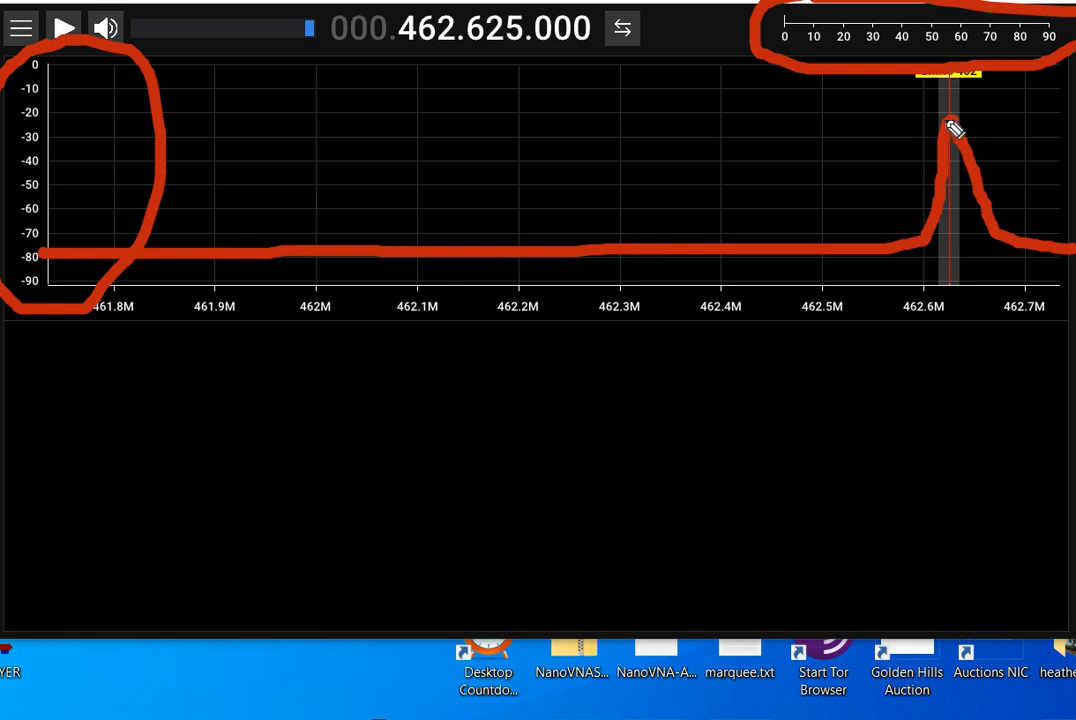
pyautogui.moveTo(602, 132)
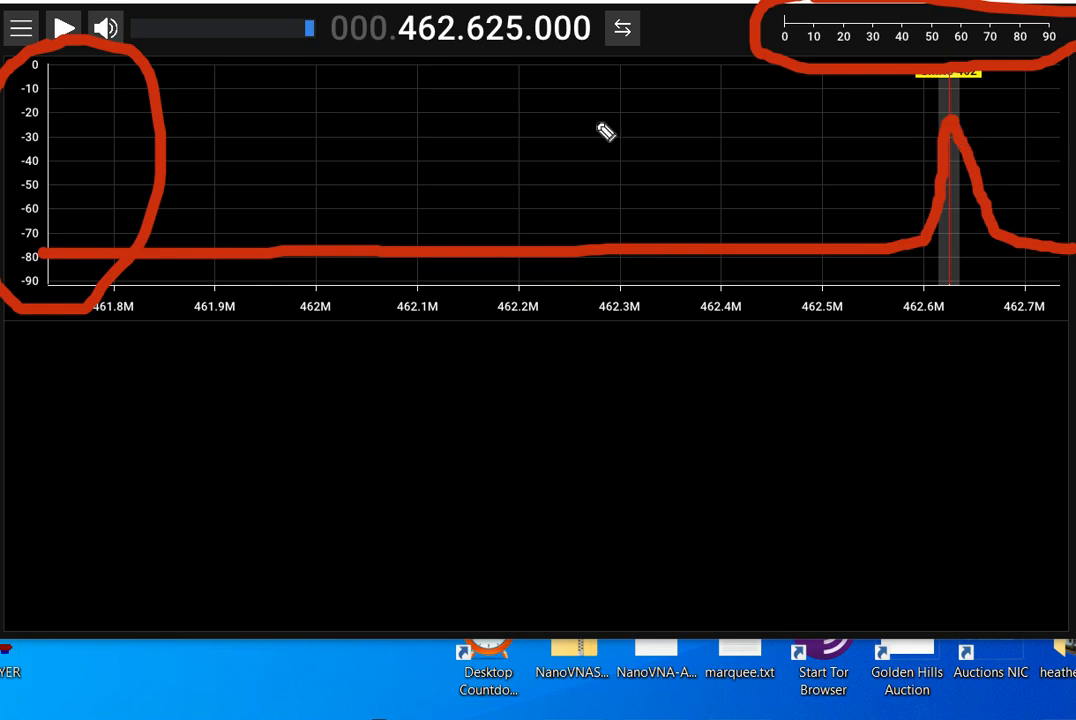
pyautogui.moveTo(40, 128)
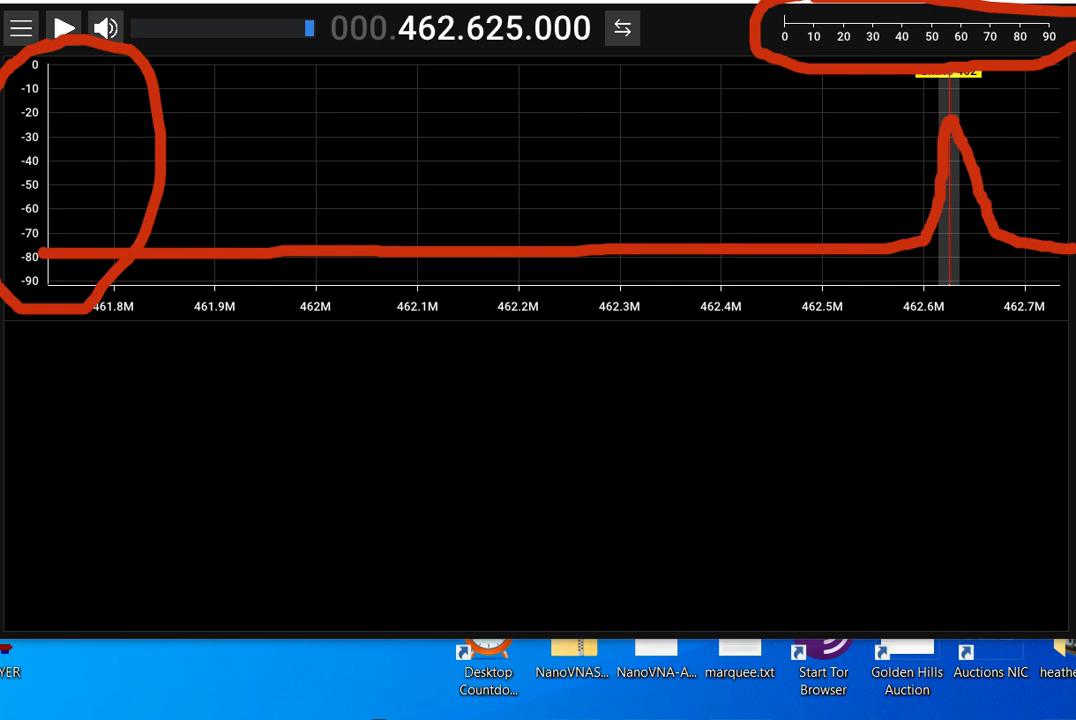
pyautogui.moveTo(870, 40)
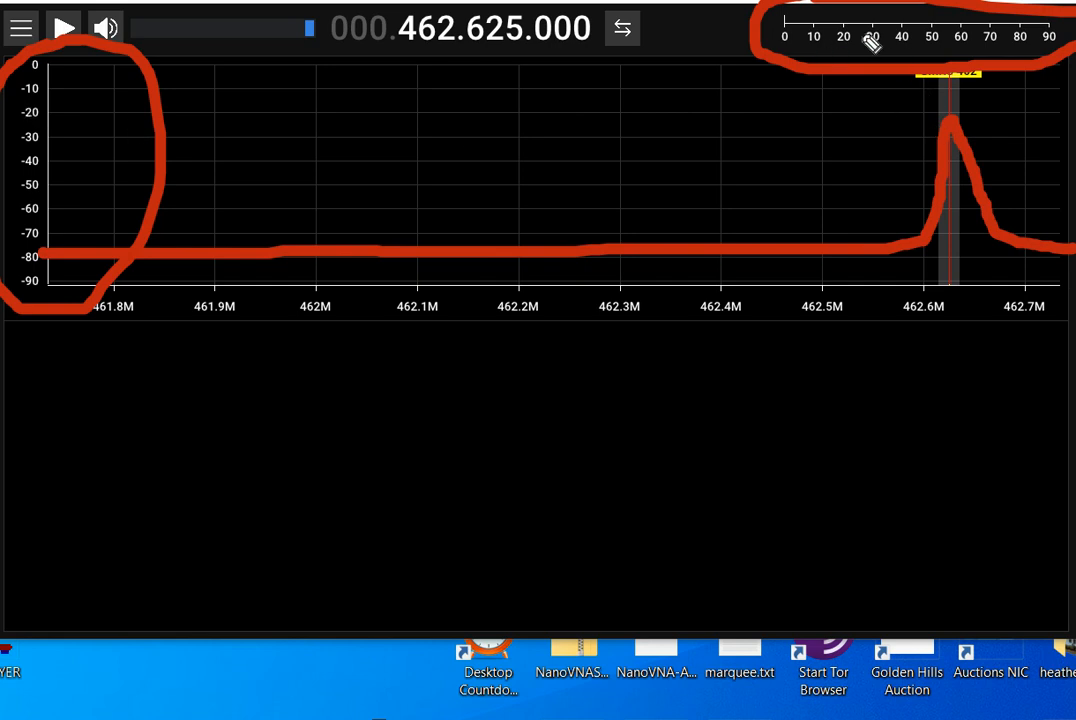
pyautogui.moveTo(860, 500)
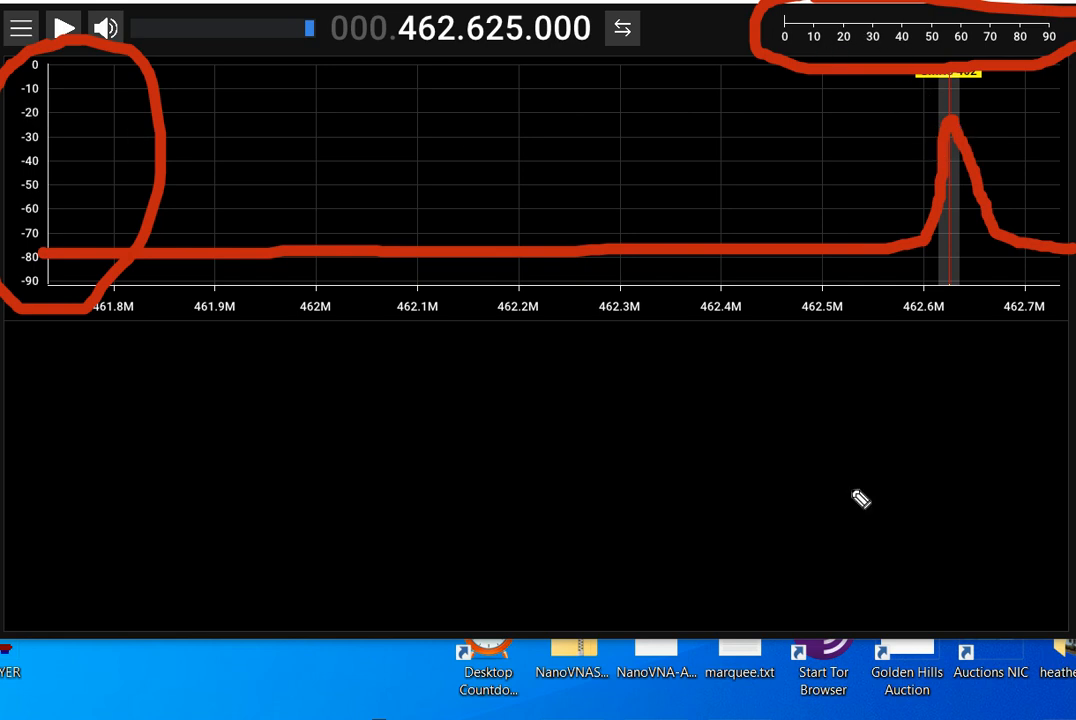
pyautogui.moveTo(848, 536)
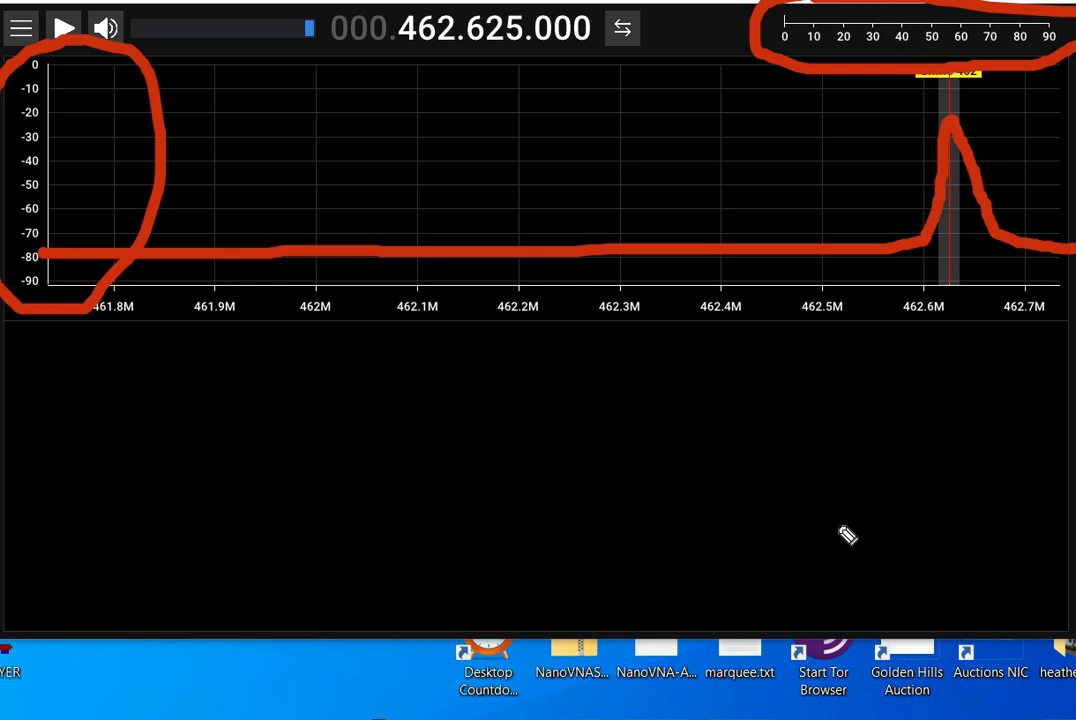
pyautogui.moveTo(792, 538)
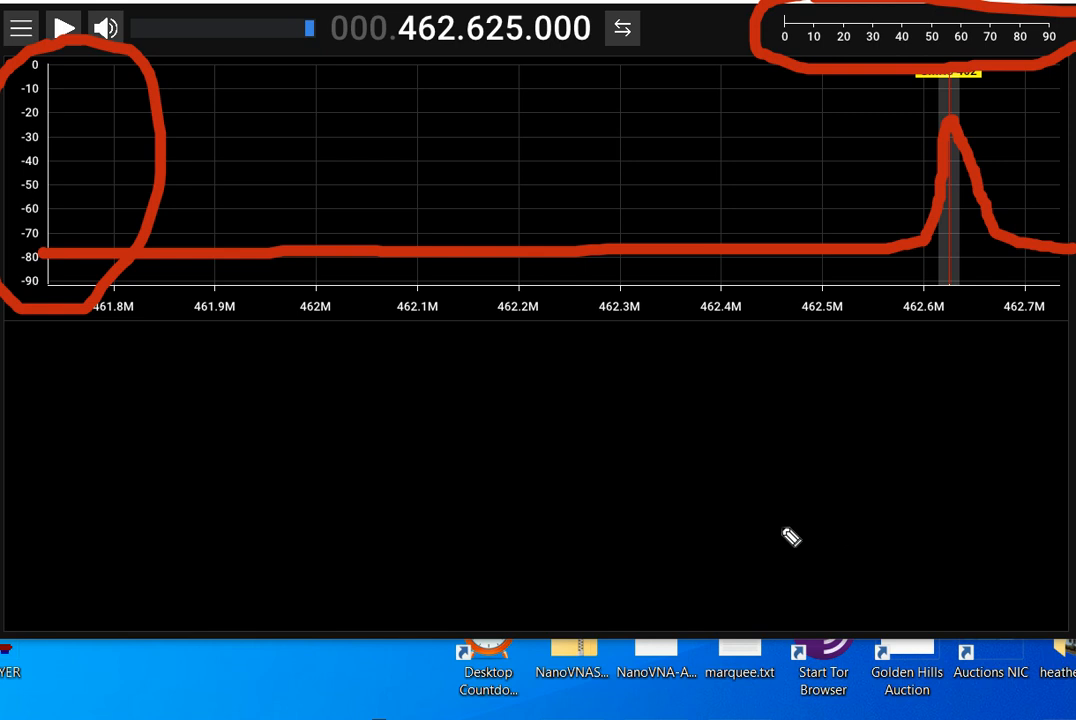